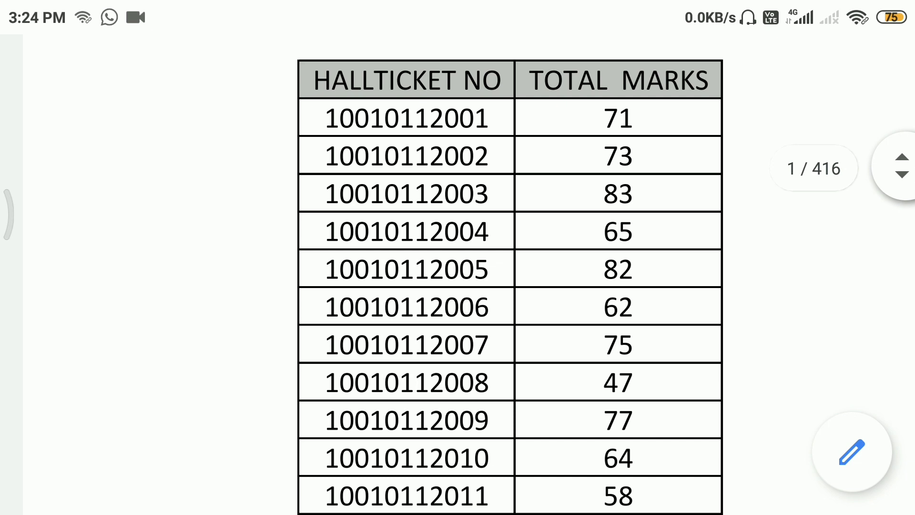
pyautogui.scroll(-3)
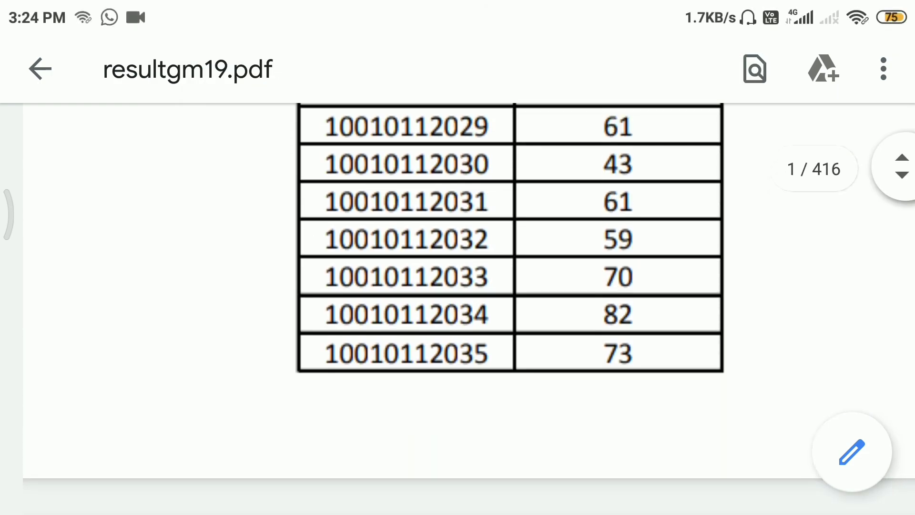
pyautogui.scroll(3)
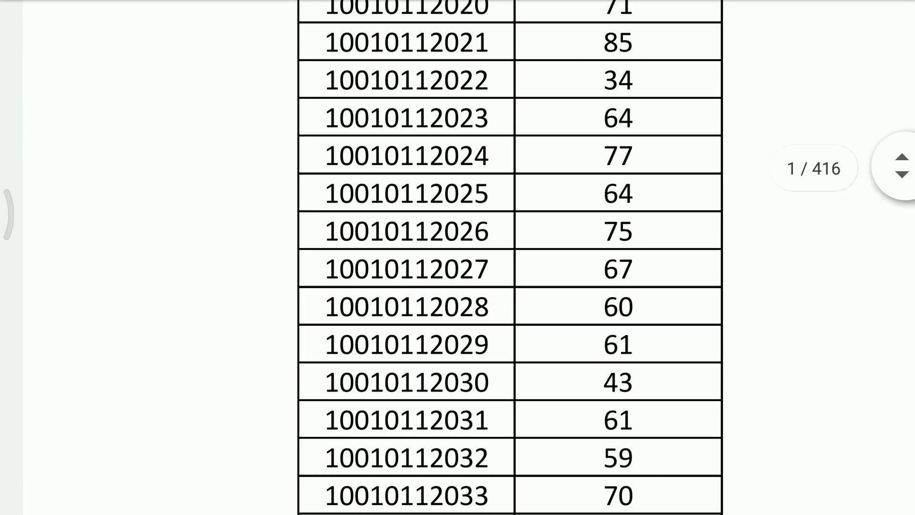
pyautogui.scroll(3)
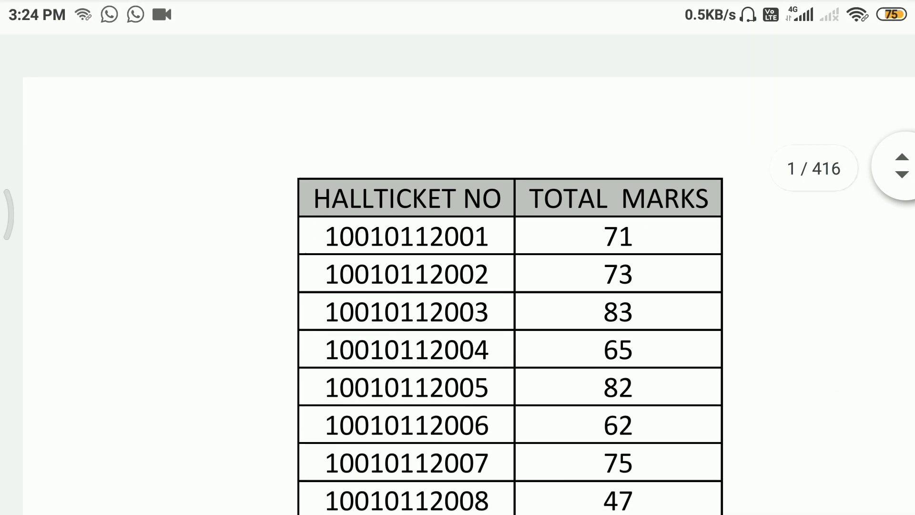